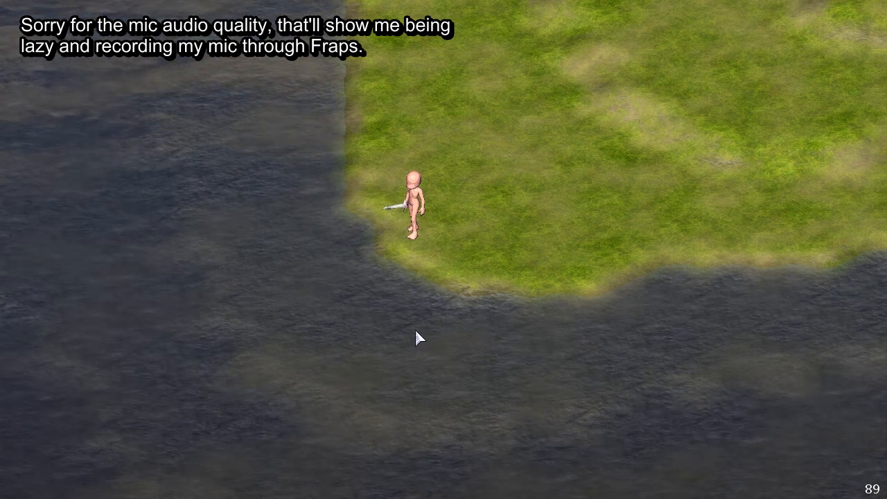
mouse_move(443, 366)
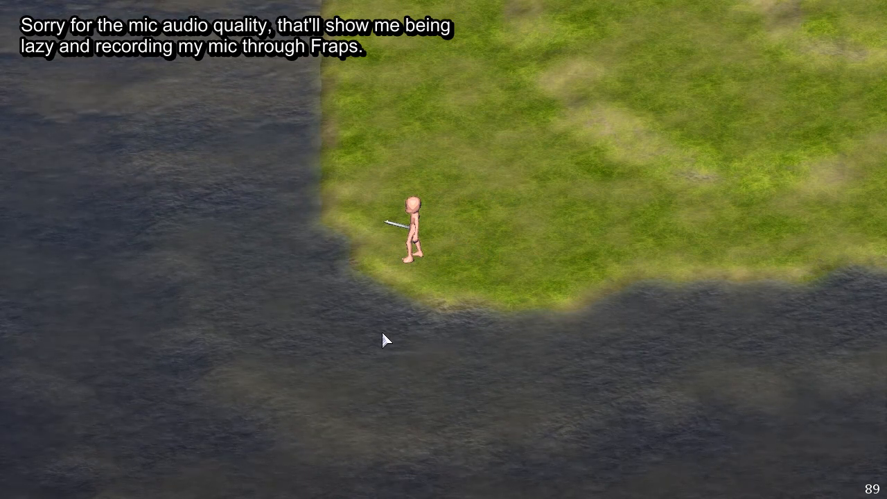
mouse_move(377, 366)
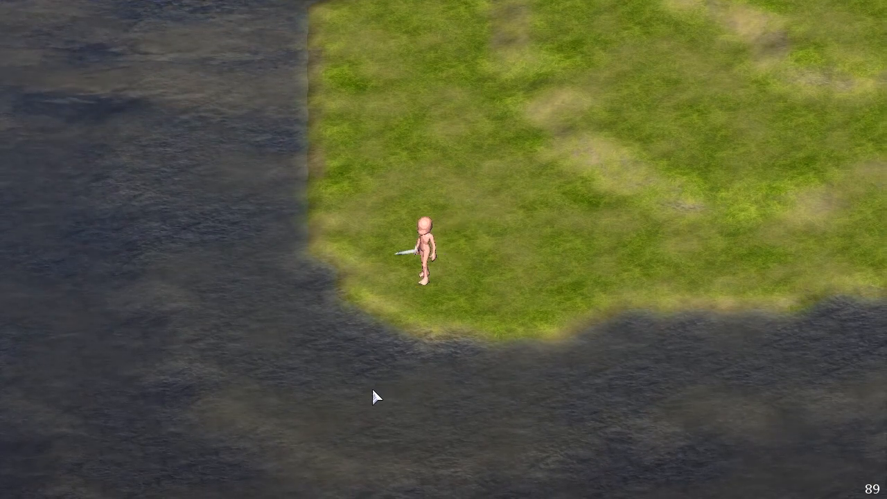
mouse_move(834, 405)
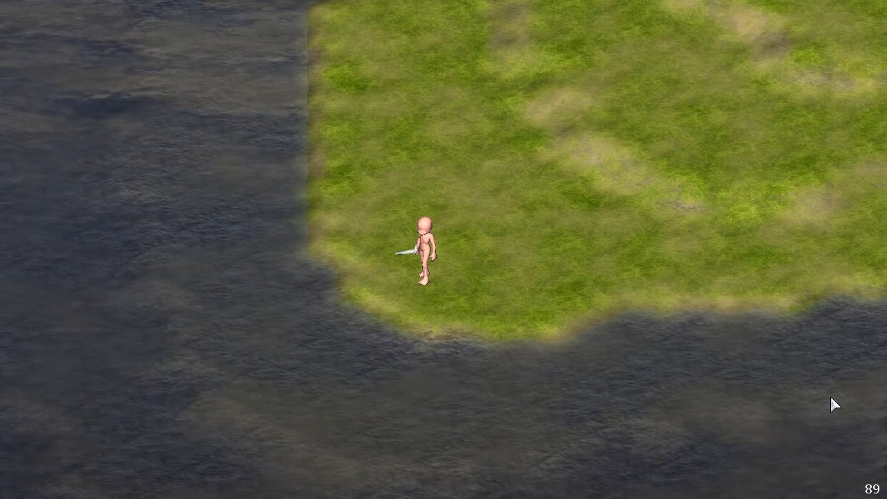
mouse_move(307, 207)
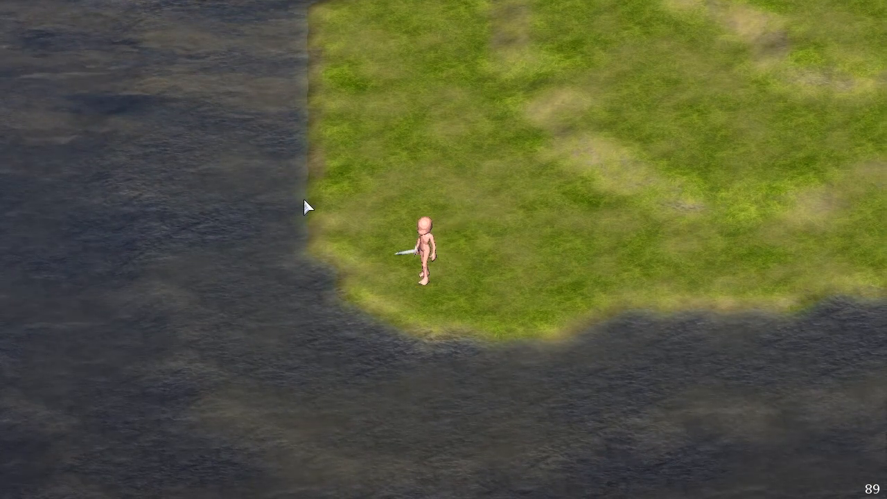
mouse_move(307, 426)
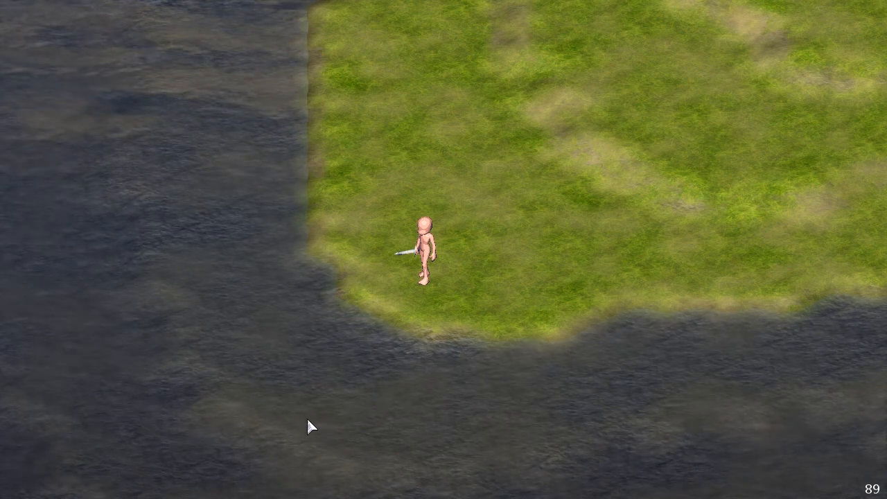
mouse_move(504, 282)
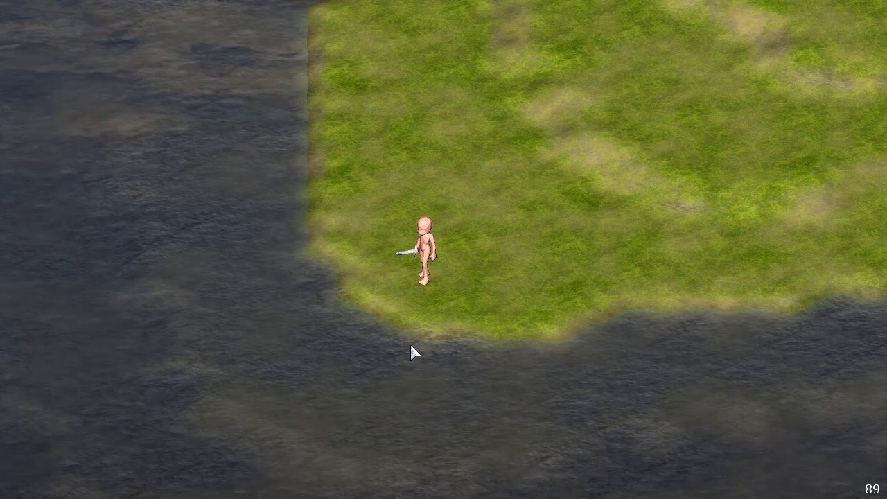
mouse_move(357, 396)
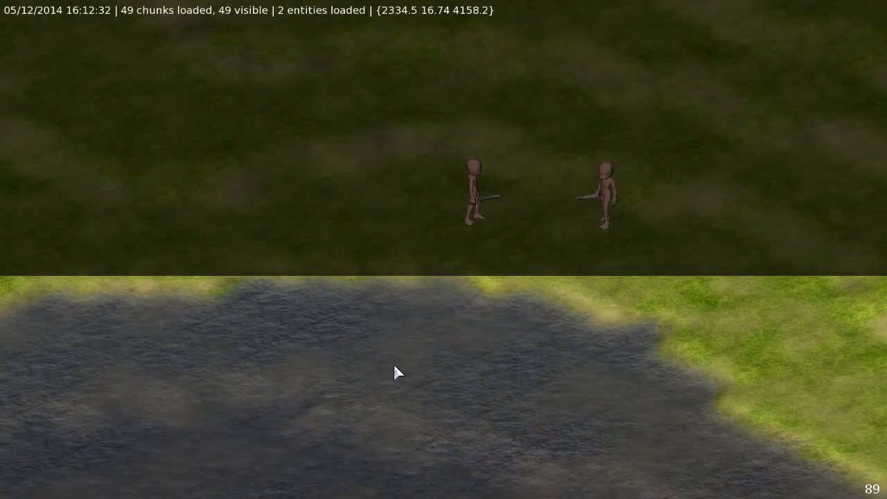
Run help, then 'help gc collect' and 'help help' to show both command descriptions
text(help)
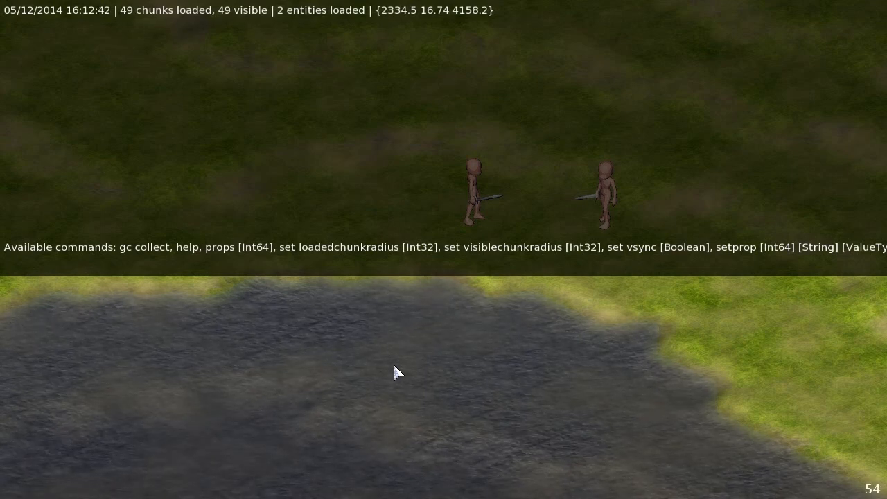
text(h)
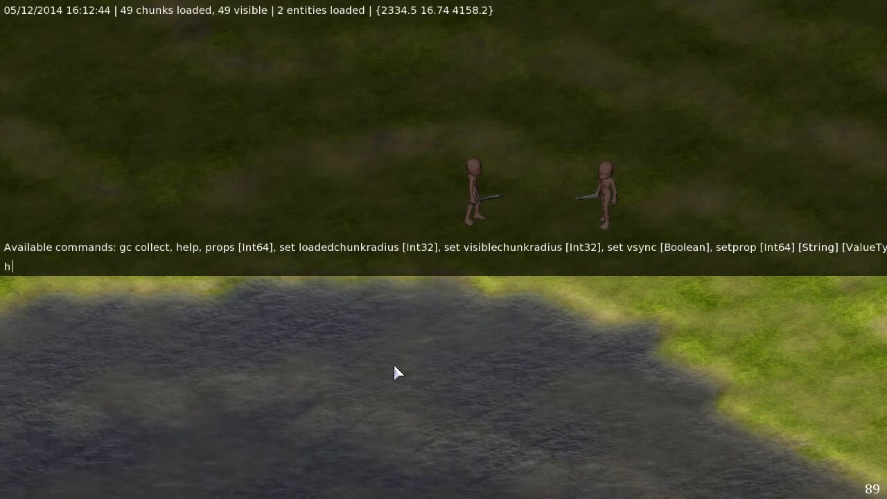
text(elp gc col)
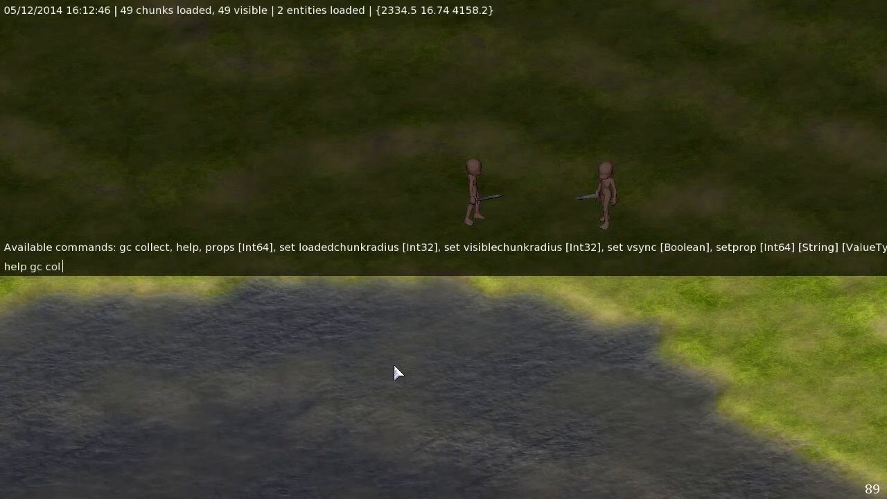
key(Return)
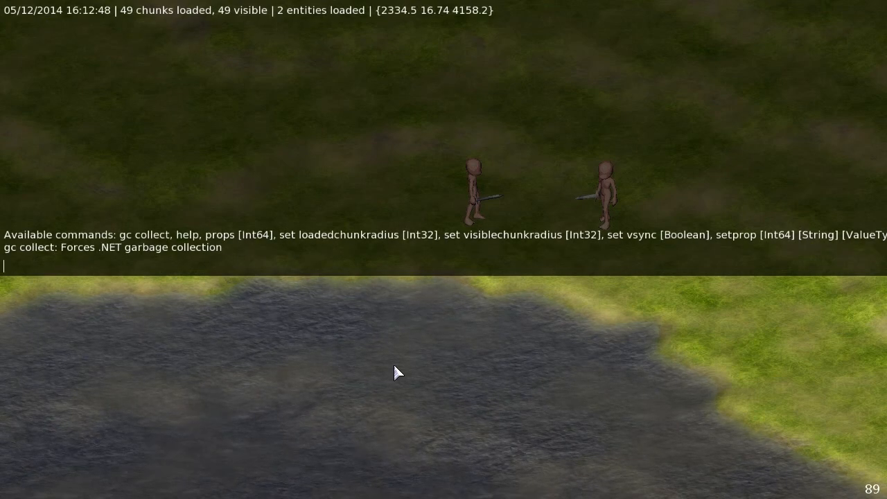
key(Return)
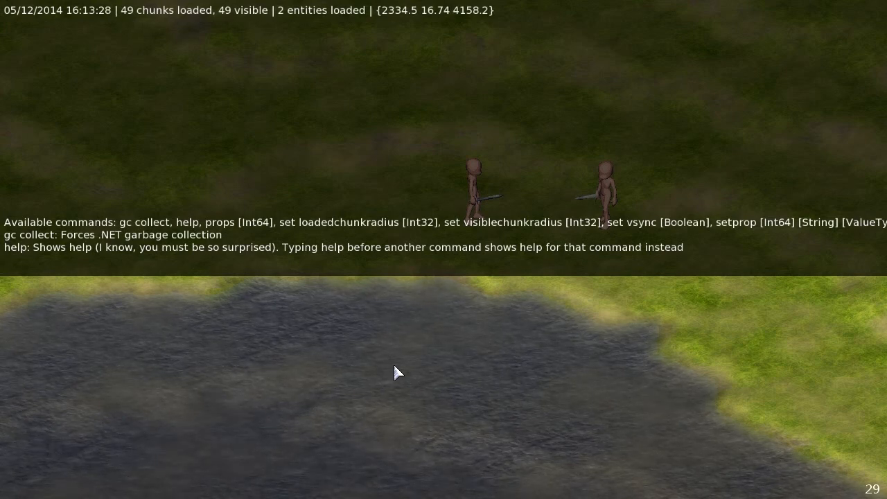
Run 'props 2' to display entity 2's property panel with Knockback, IsAnchor and Persists
text(props)
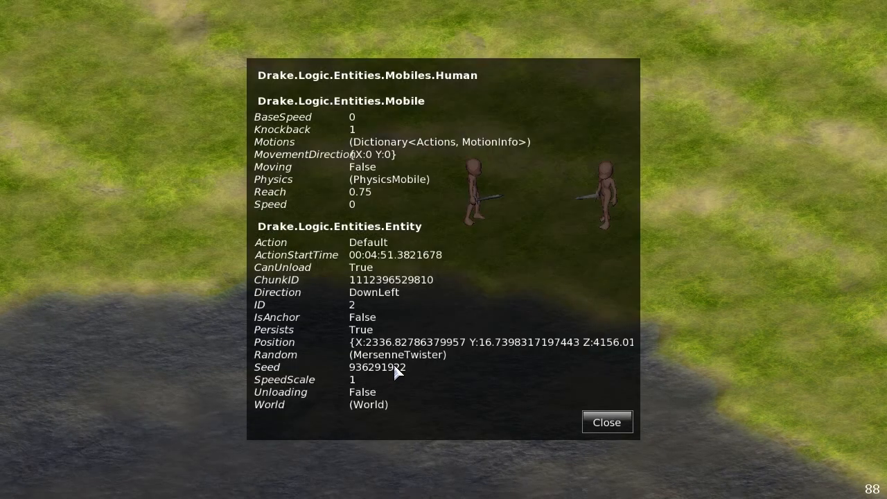
mouse_move(407, 130)
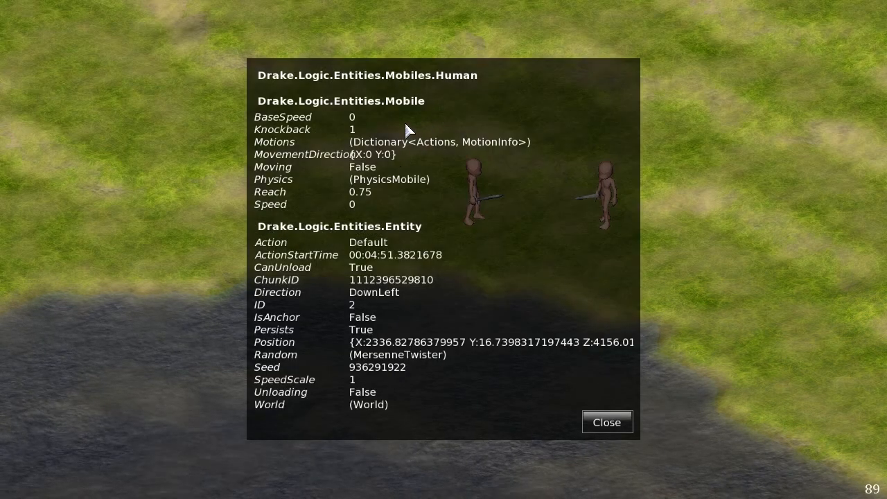
mouse_move(391, 158)
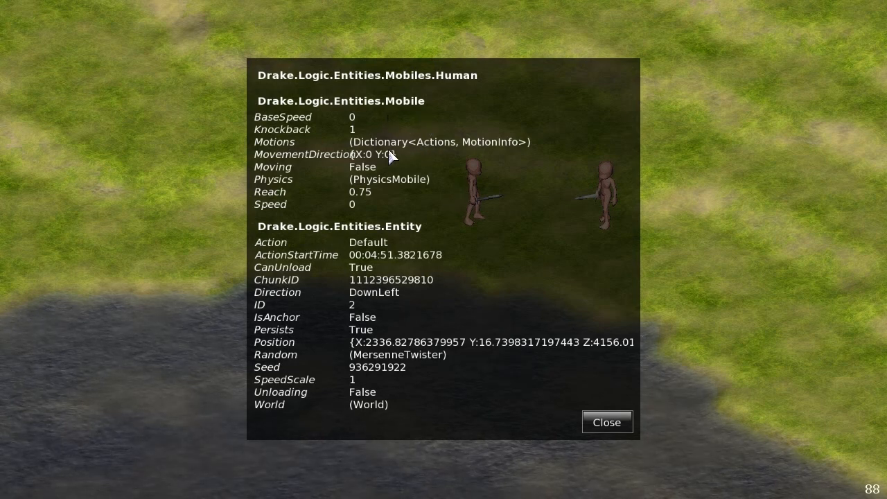
mouse_move(359, 170)
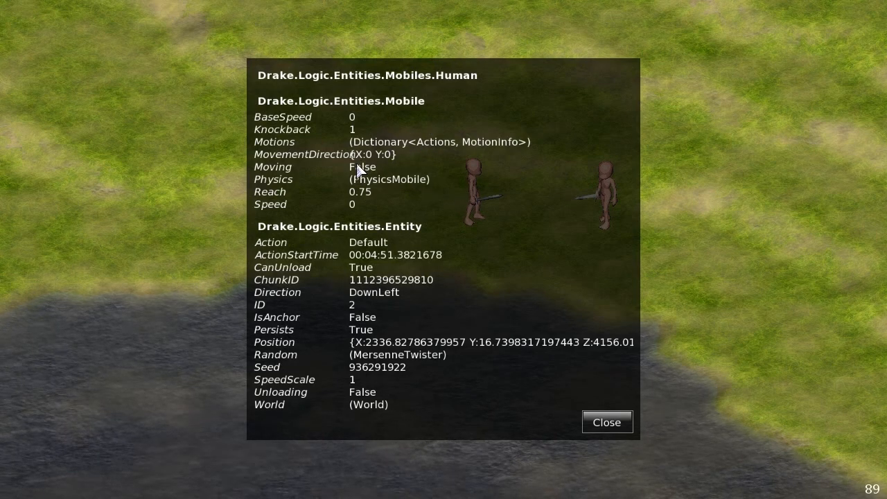
mouse_move(405, 177)
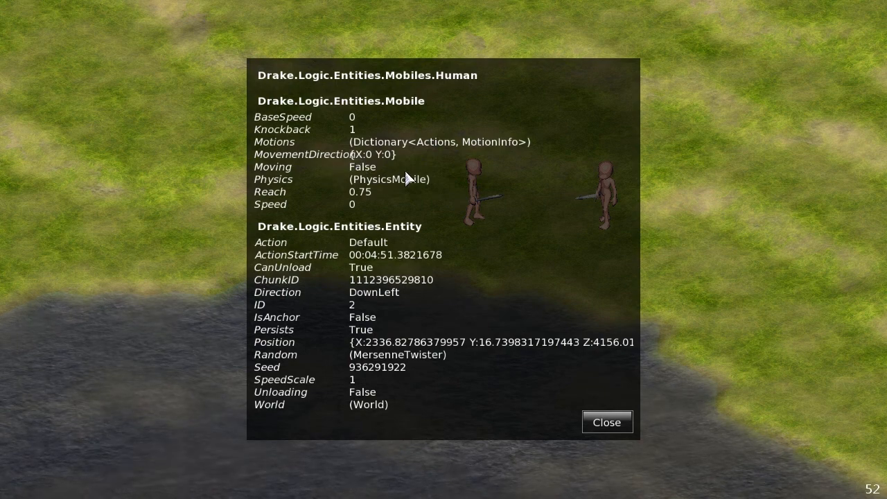
mouse_move(404, 137)
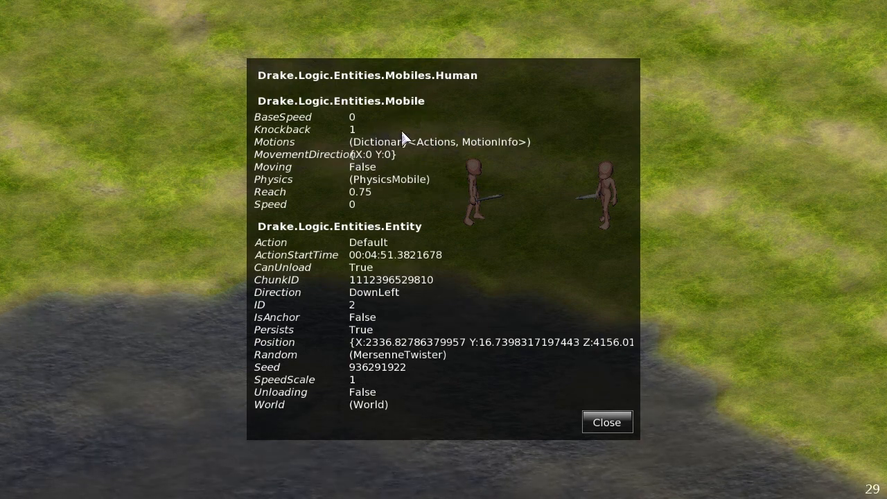
mouse_move(152, 239)
text(setp)
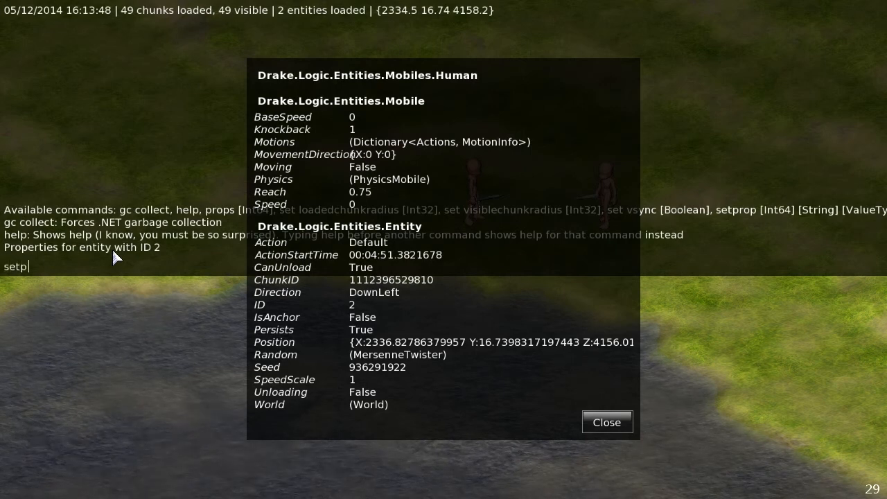
Set entity 1's knockback to 2 then 10 via setprop, then show its properties with 'props 1'
text(rop 1)
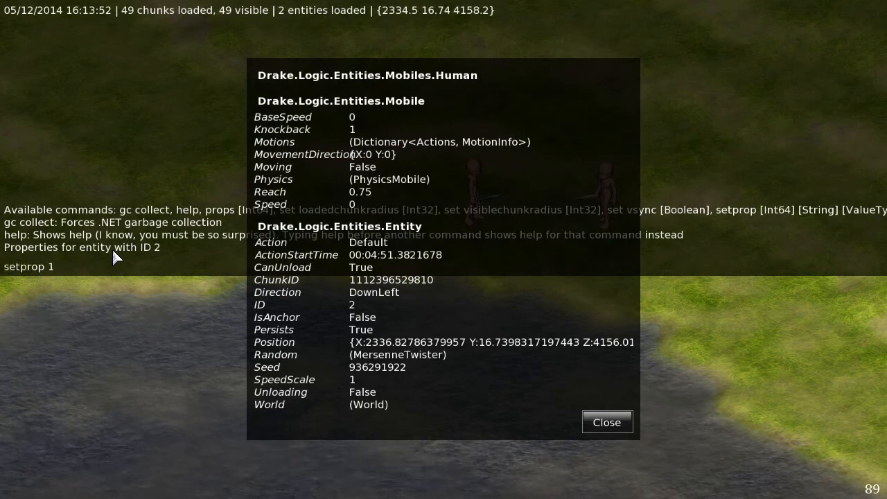
text(knockback)
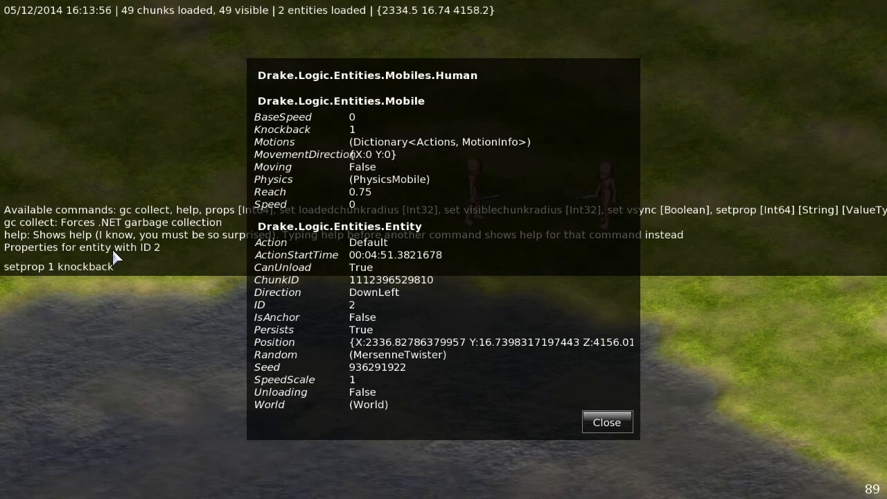
key(Return)
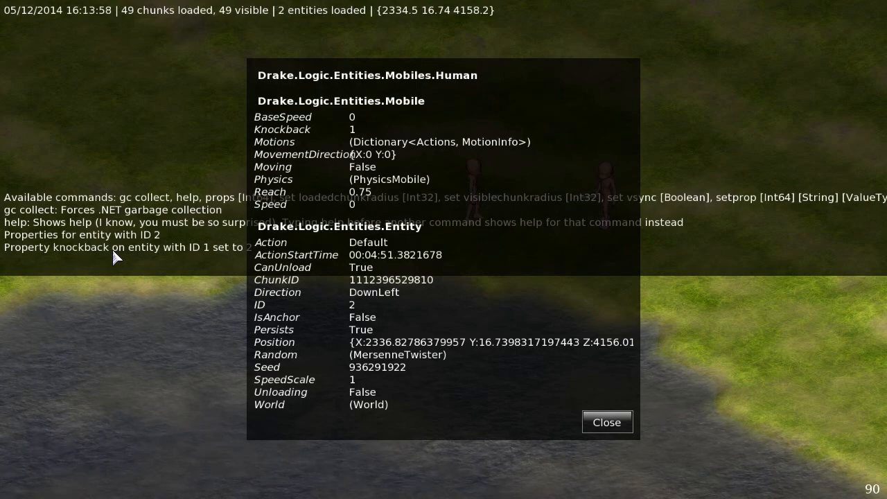
click(606, 421)
text(setp)
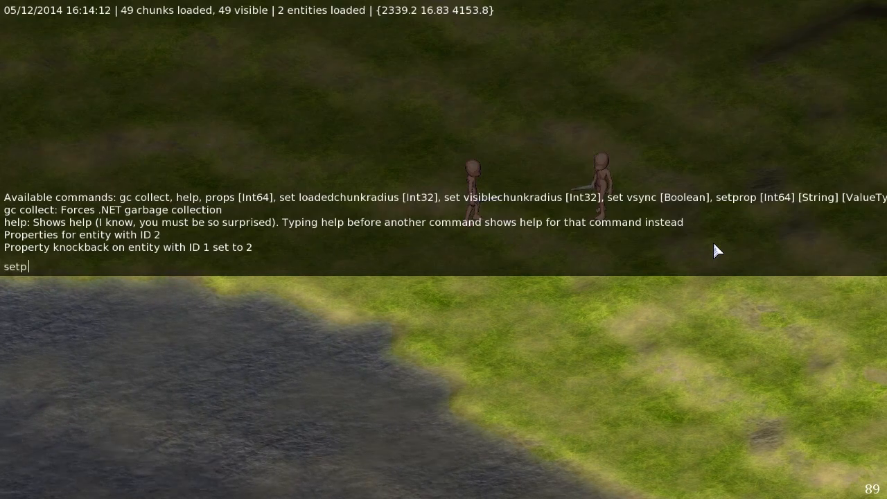
text(rop 1 kncok)
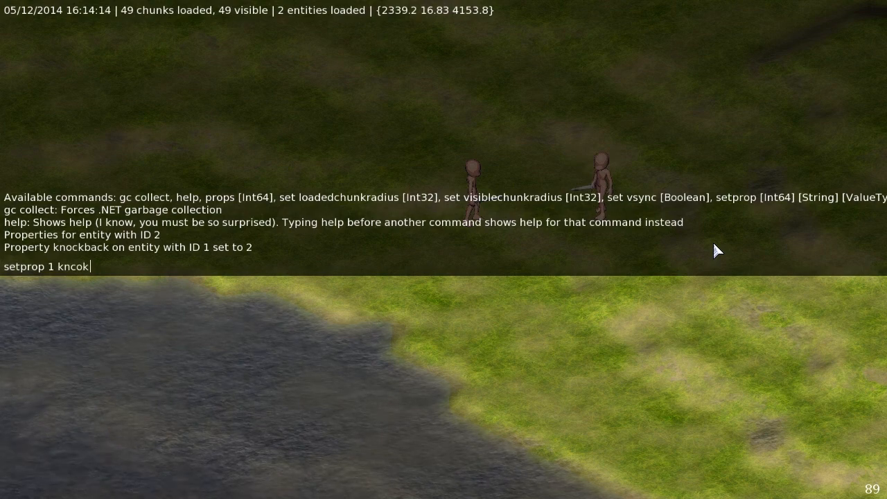
key(Return)
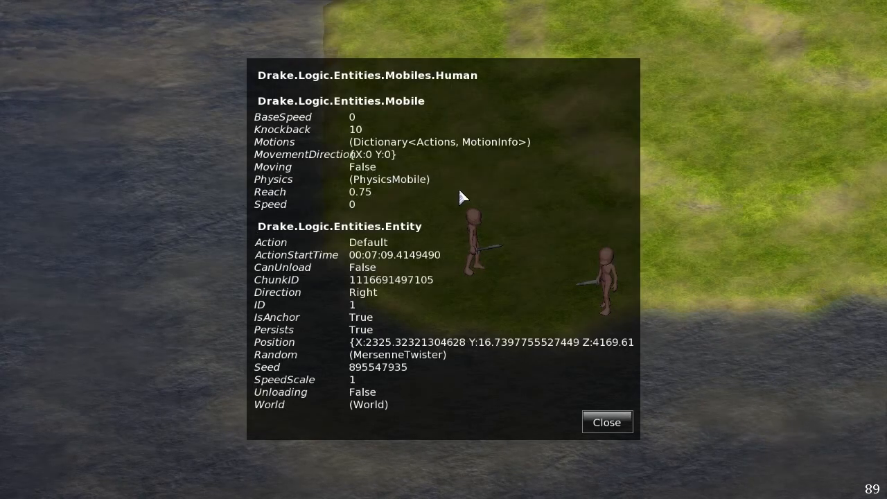
mouse_move(388, 183)
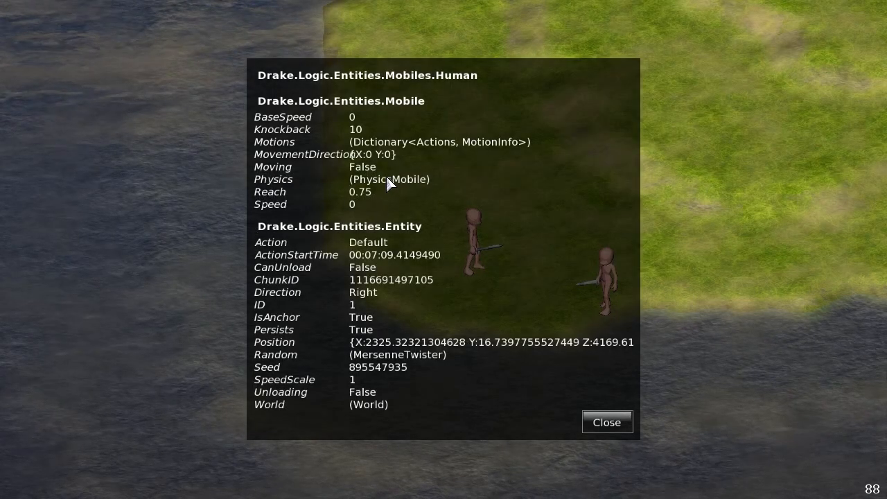
mouse_move(402, 276)
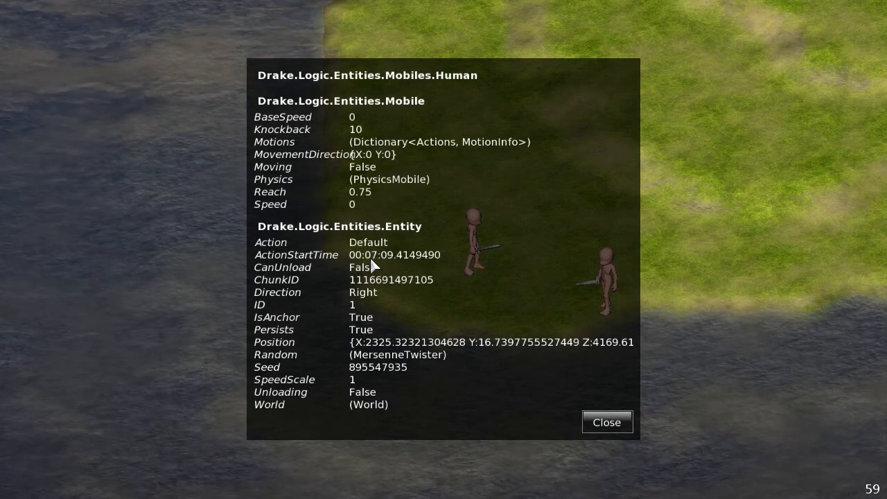
mouse_move(379, 274)
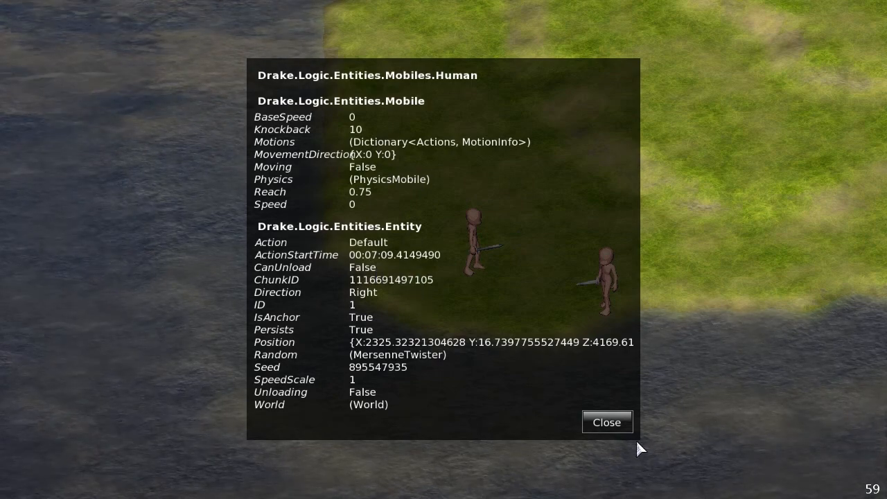
Close entity 1's panel and run 'props 2' to show the second human's properties
click(606, 421)
text(props)
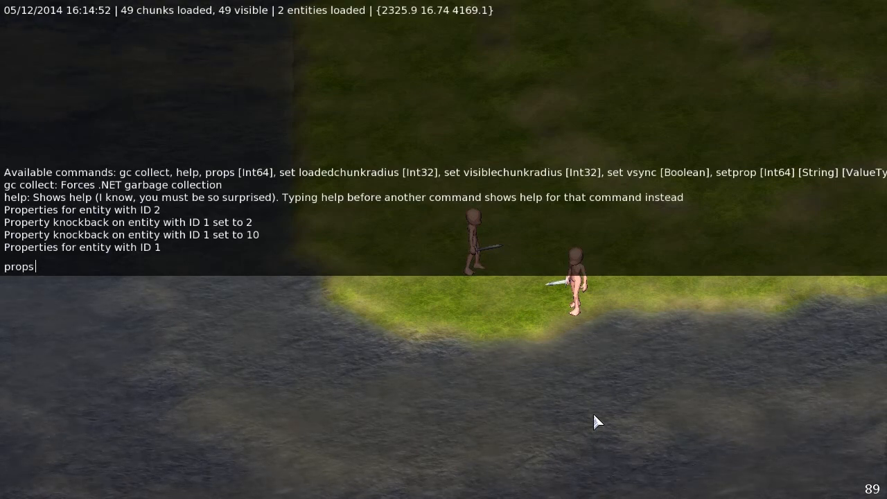
key(Return)
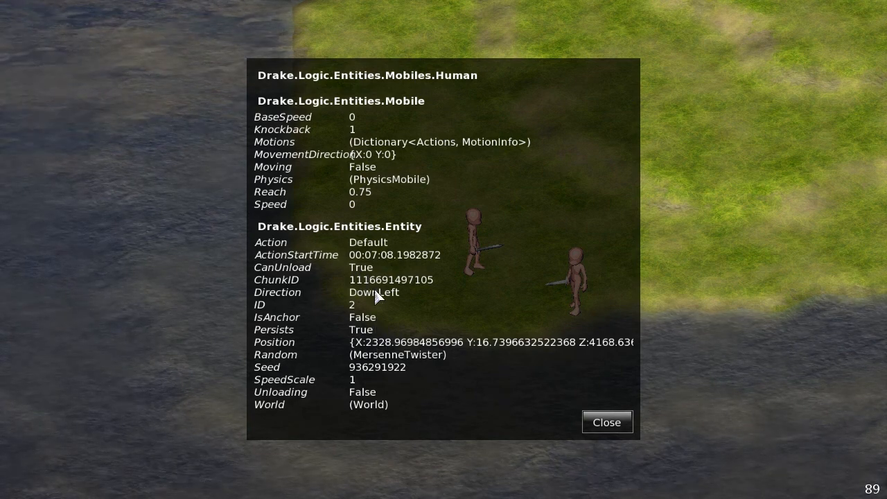
mouse_move(379, 272)
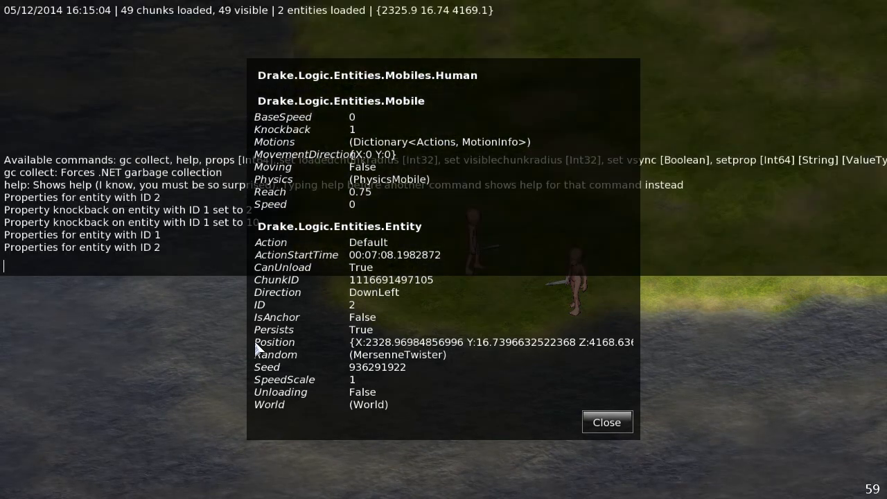
Run 'setprop 2 CanUnload False' to turn off entity 2's CanUnload flag
text(setprop 2)
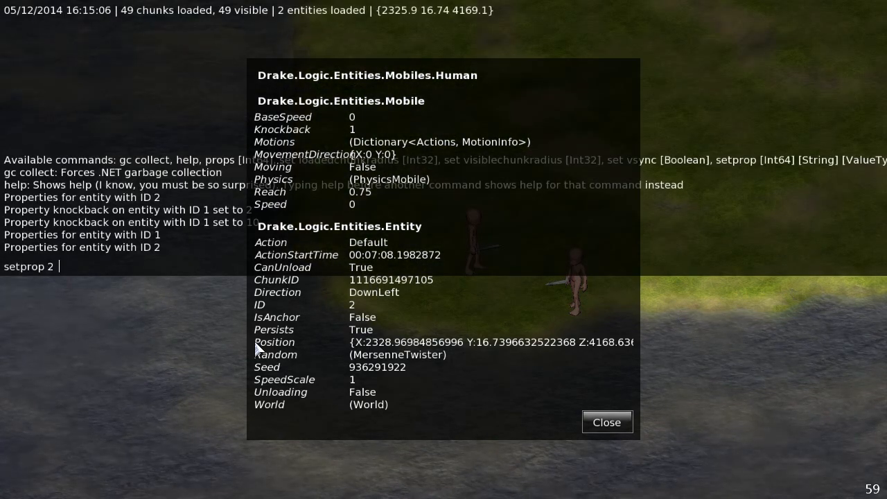
text(CanUnl)
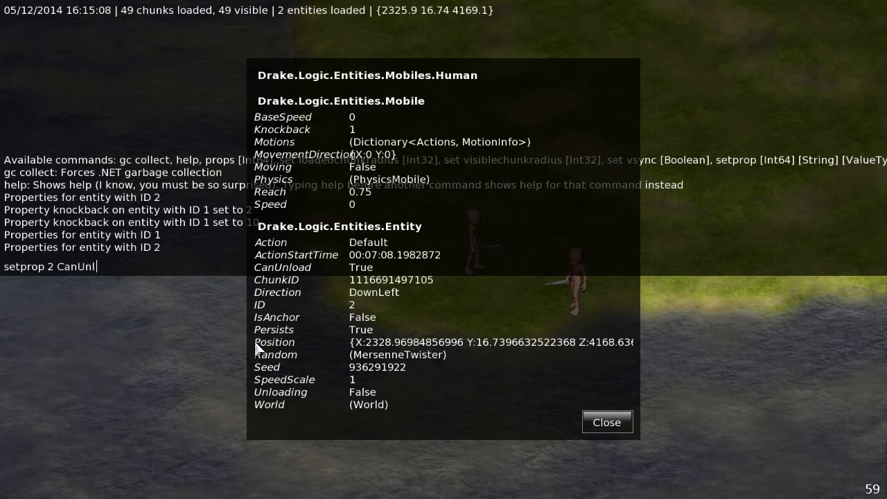
text(oad False)
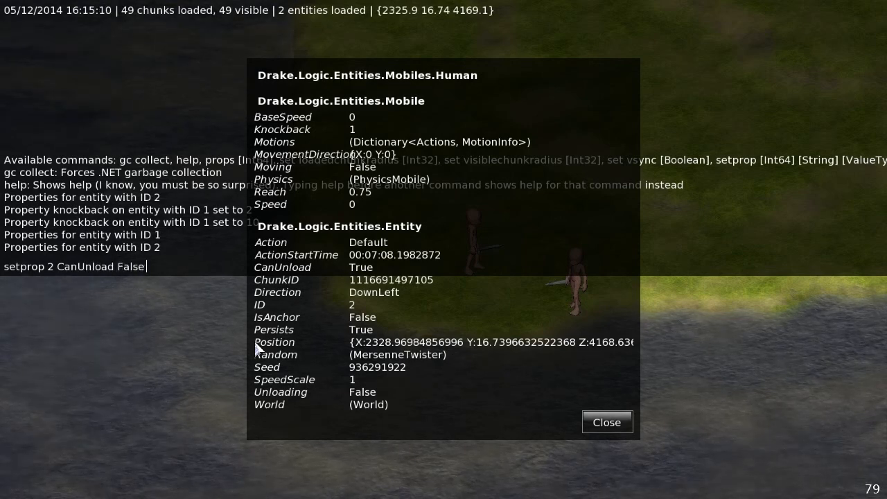
key(Return)
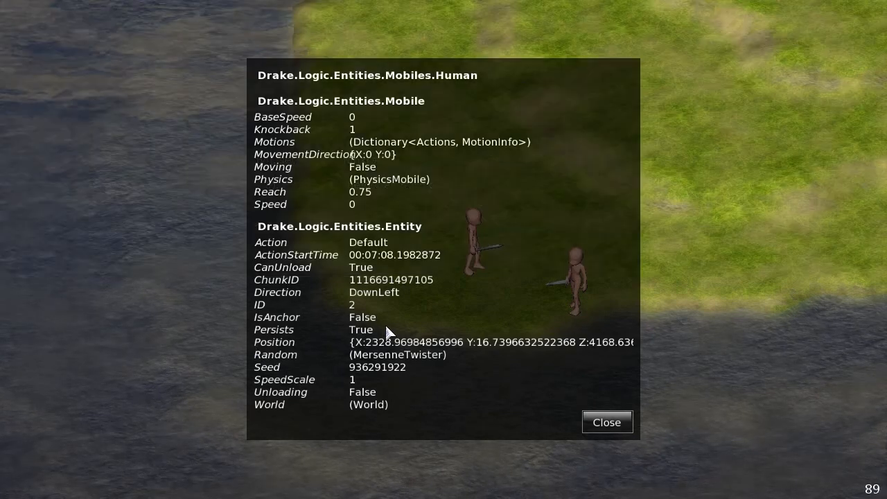
mouse_move(283, 335)
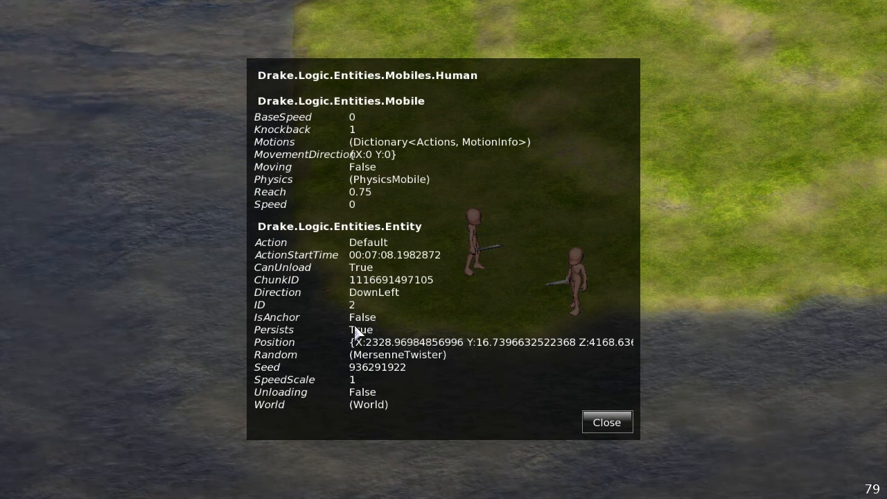
mouse_move(367, 344)
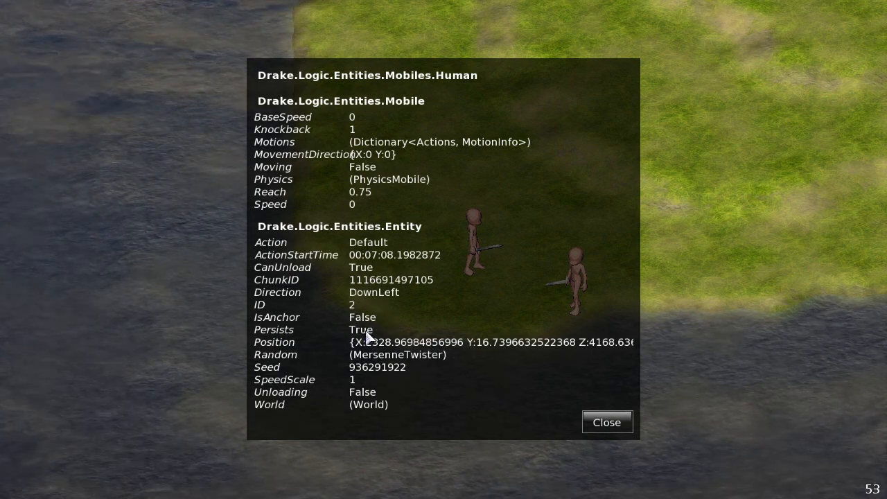
mouse_move(505, 411)
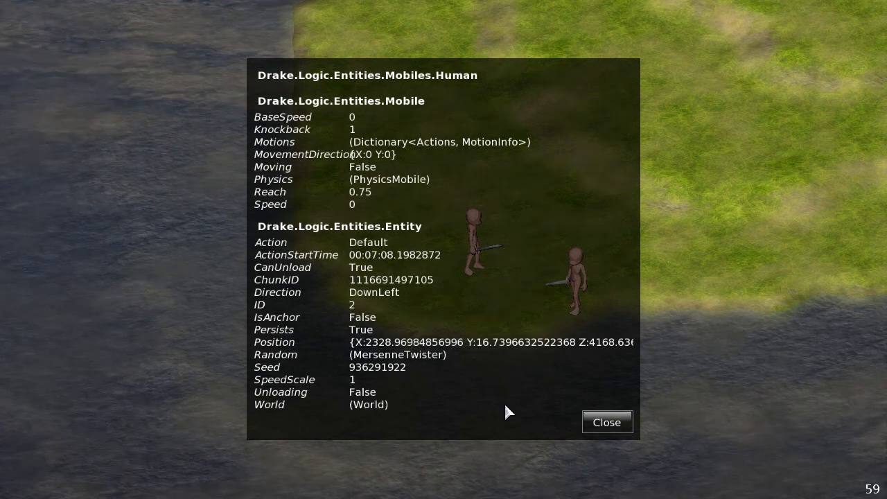
mouse_move(365, 359)
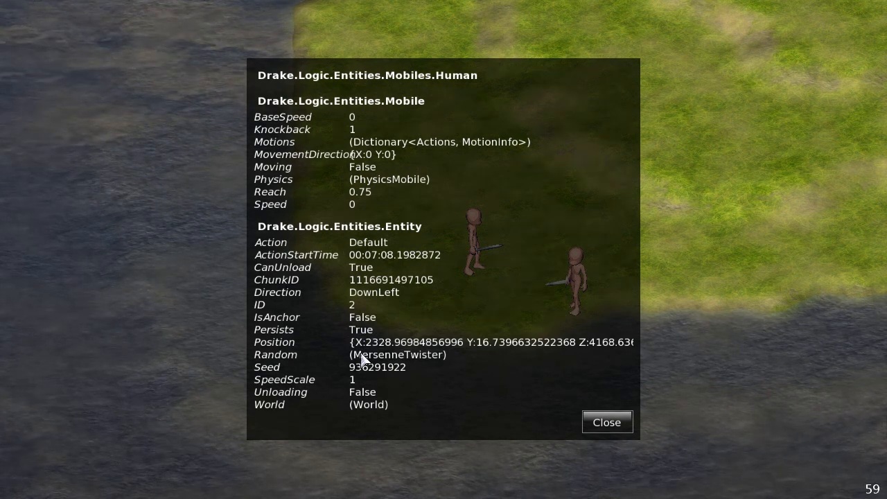
mouse_move(508, 382)
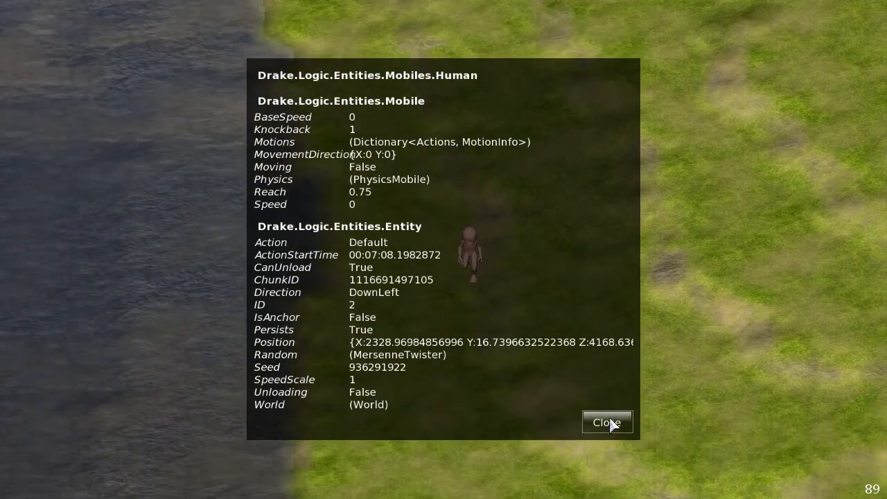
Close entity 2's property panel and toggle the terrain grid on
click(607, 421)
text(tog)
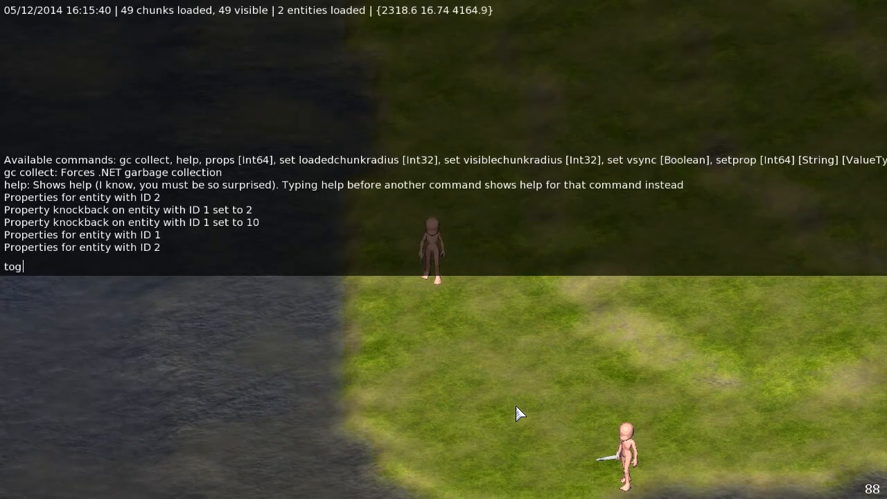
key(Return)
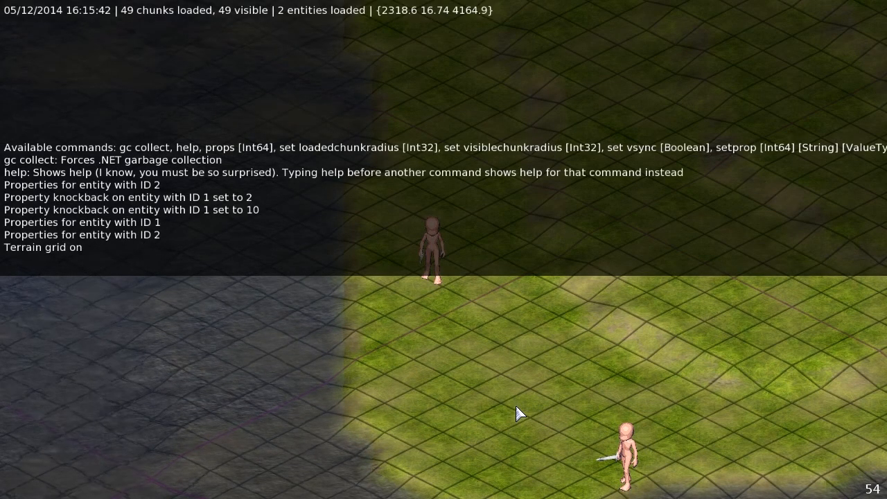
mouse_move(444, 357)
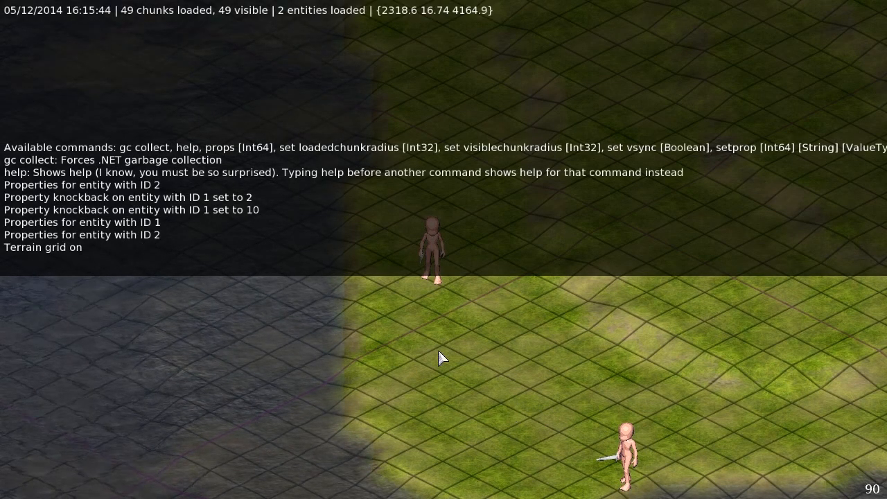
mouse_move(403, 416)
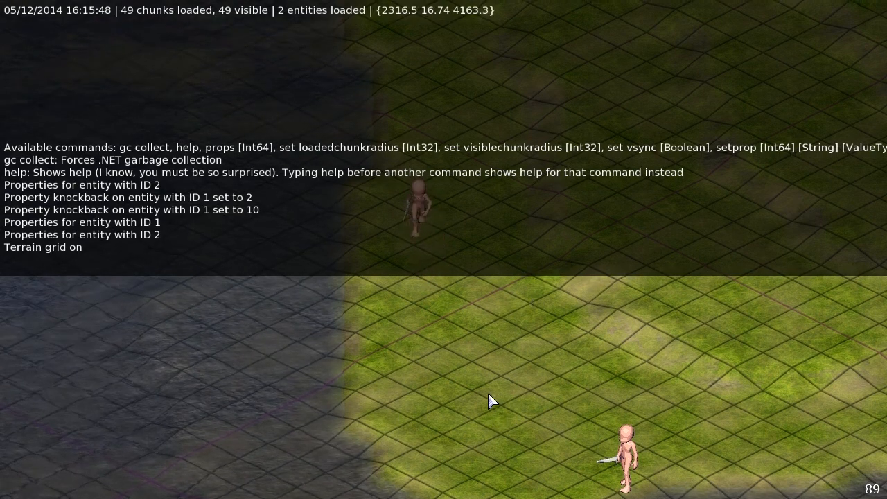
Set loadedchunkradius to 1, then 0, leaving one chunk and one entity loaded
text(set l)
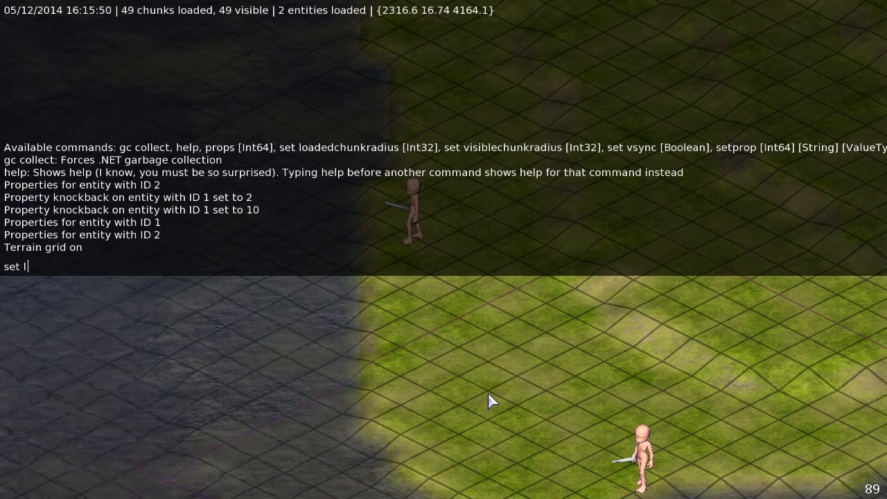
text(oadedchunkr)
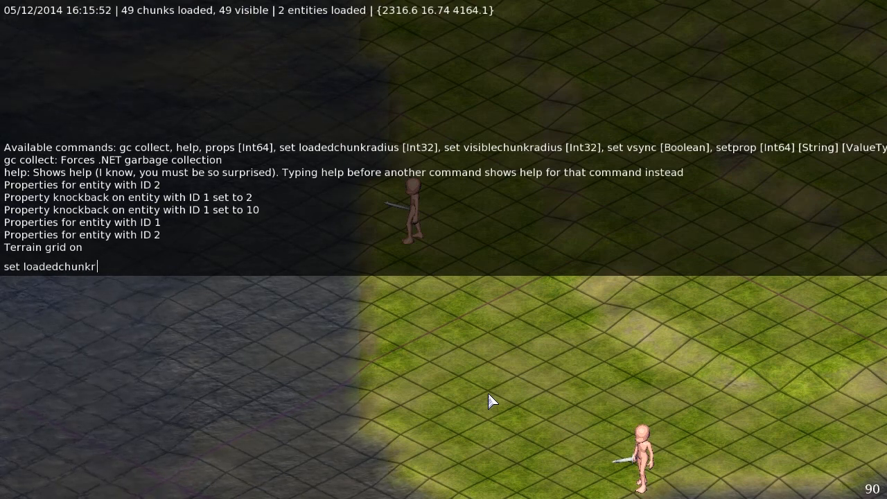
text(adius)
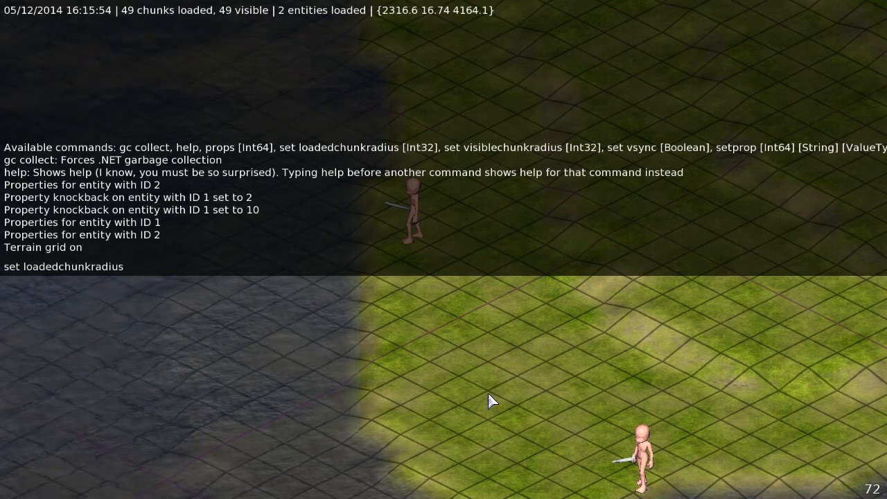
key(Return)
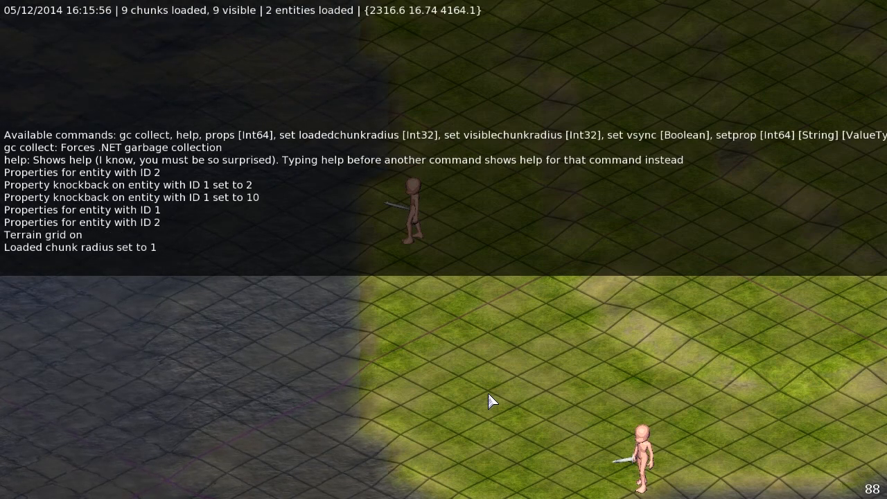
text(set)
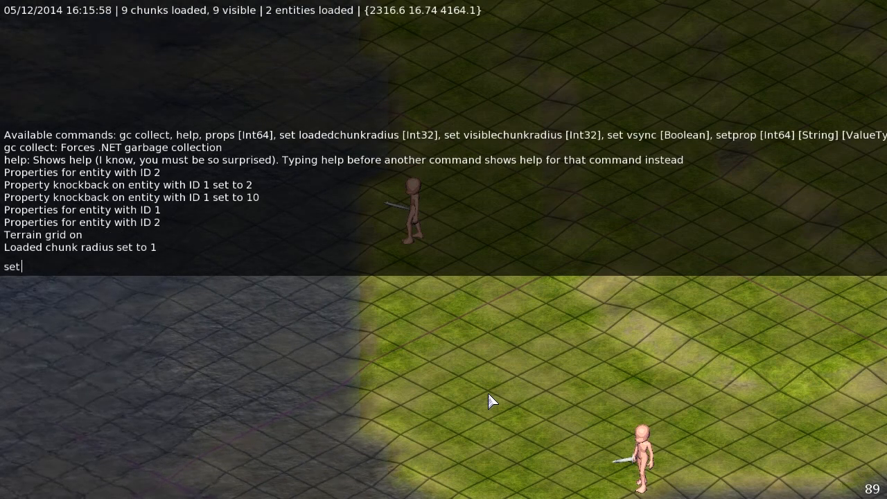
text(loadedc)
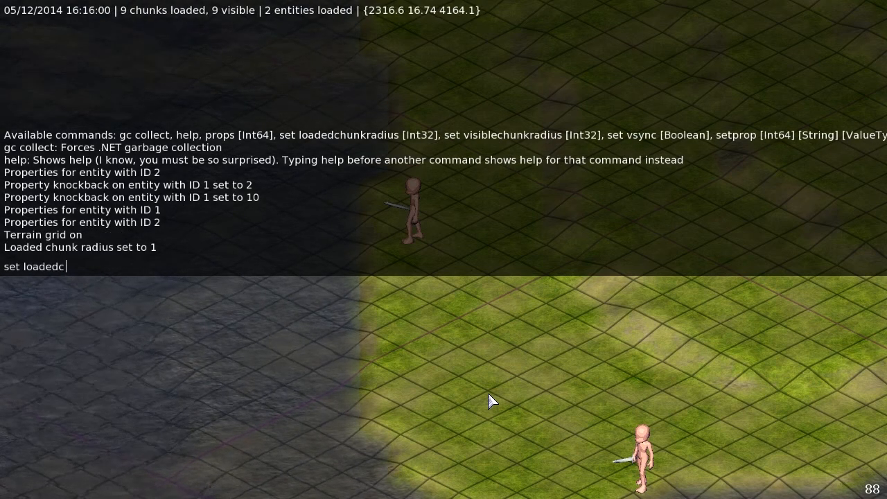
key(Return)
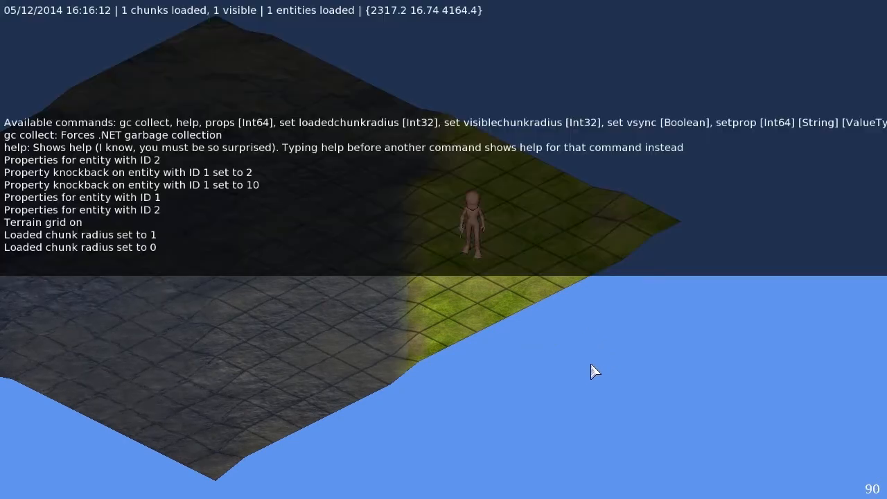
Set loadedchunkradius back to 2, then visiblechunkradius to 0
text(set loaded)
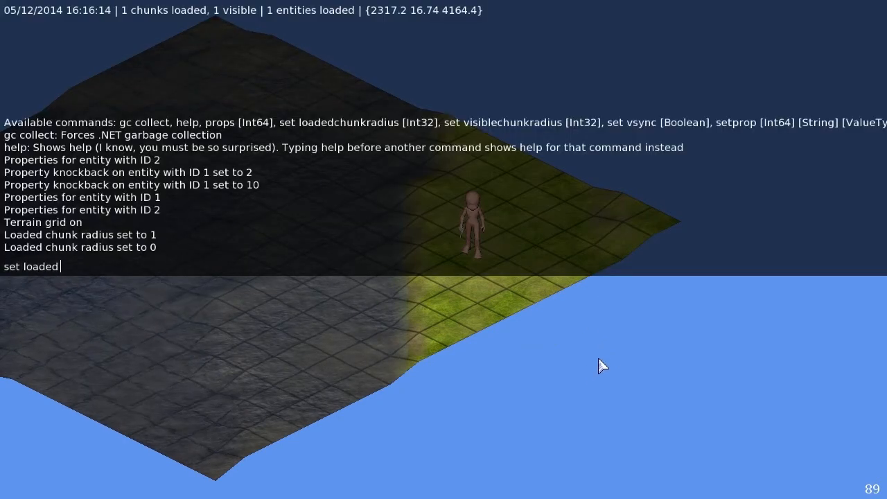
key(Return)
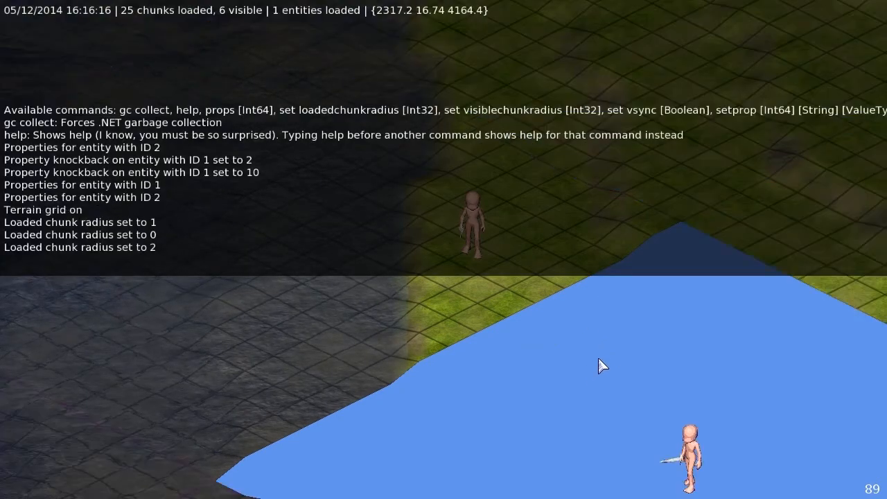
text(set)
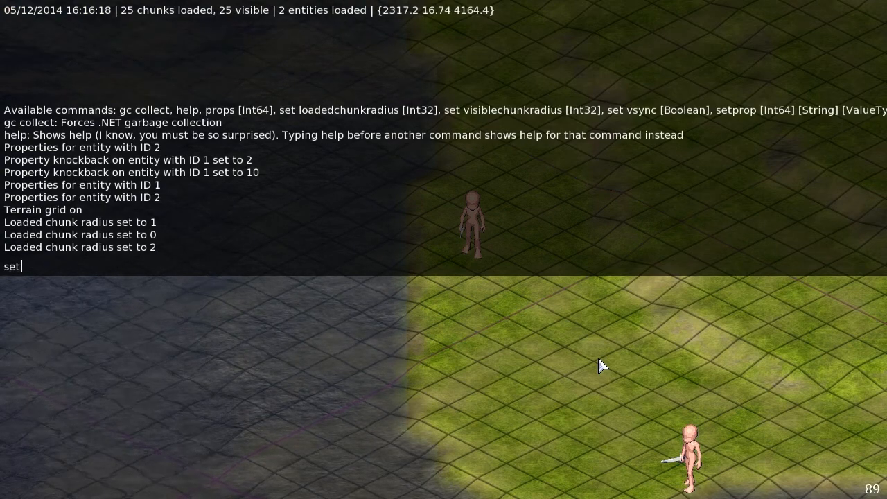
text(visiblechunkradi)
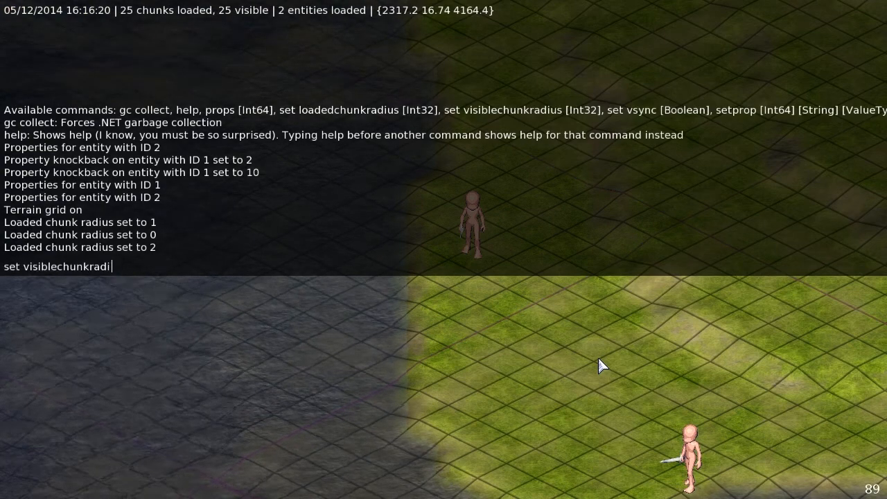
key(Return)
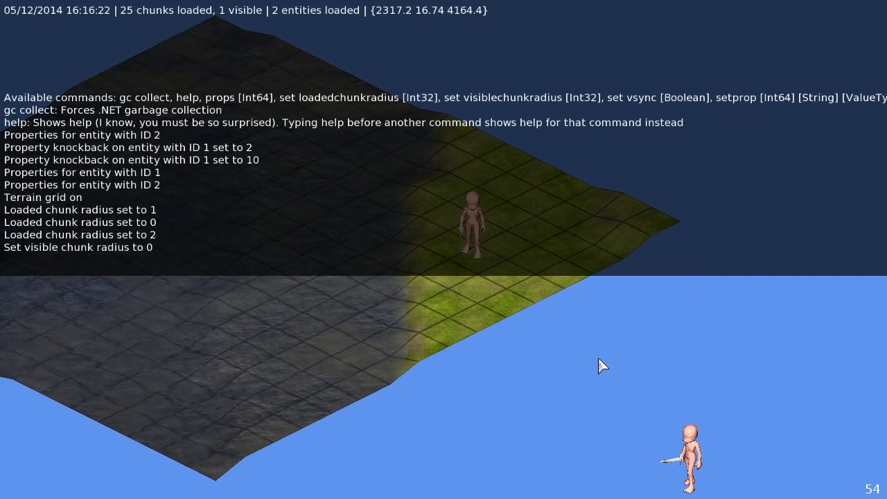
mouse_move(700, 478)
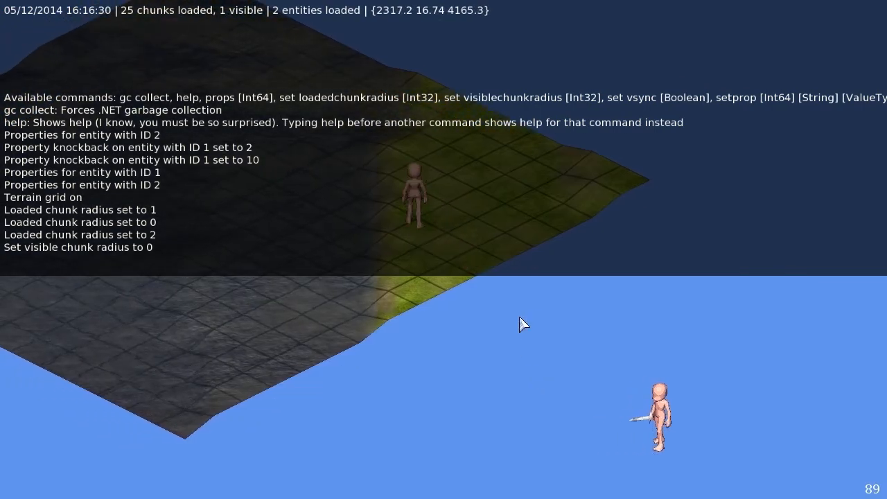
Set visiblechunkradius to 5, restoring all 25 visible chunks
text(set l)
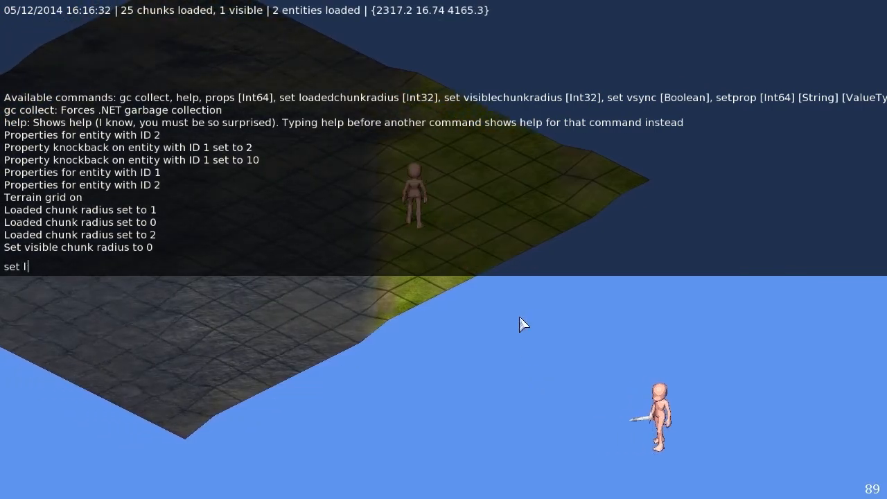
text(visiblechunkradius)
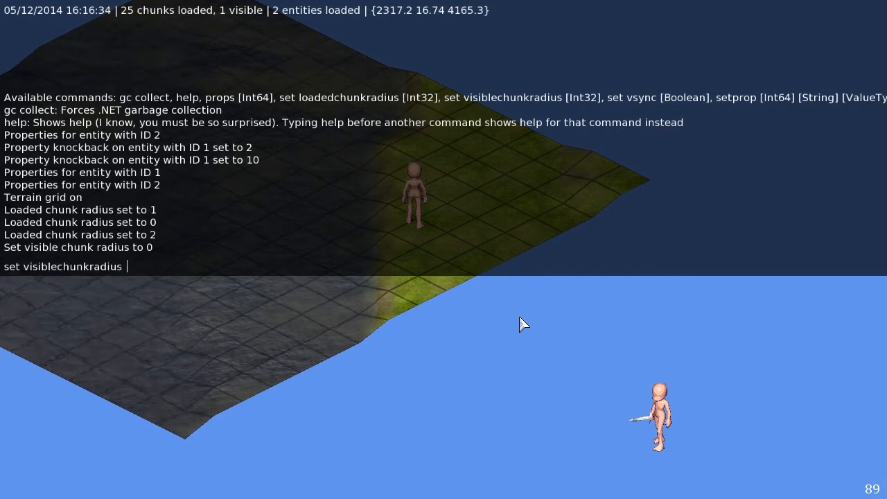
key(Return)
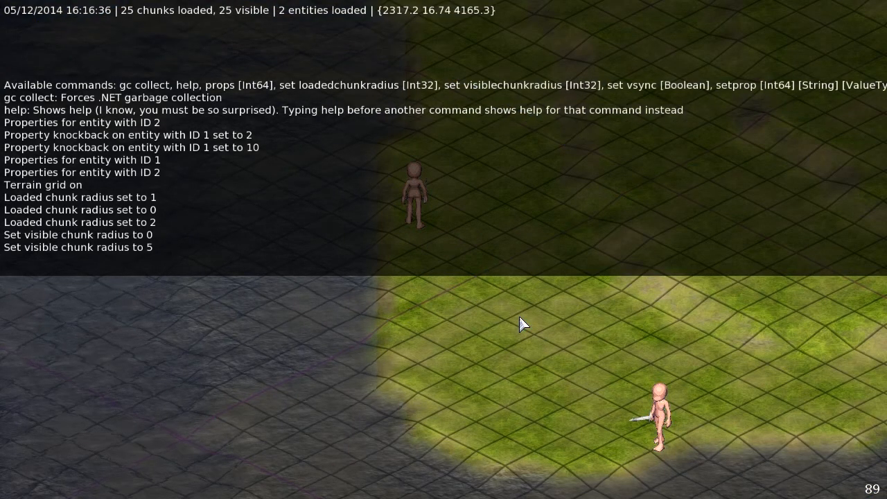
text(set load)
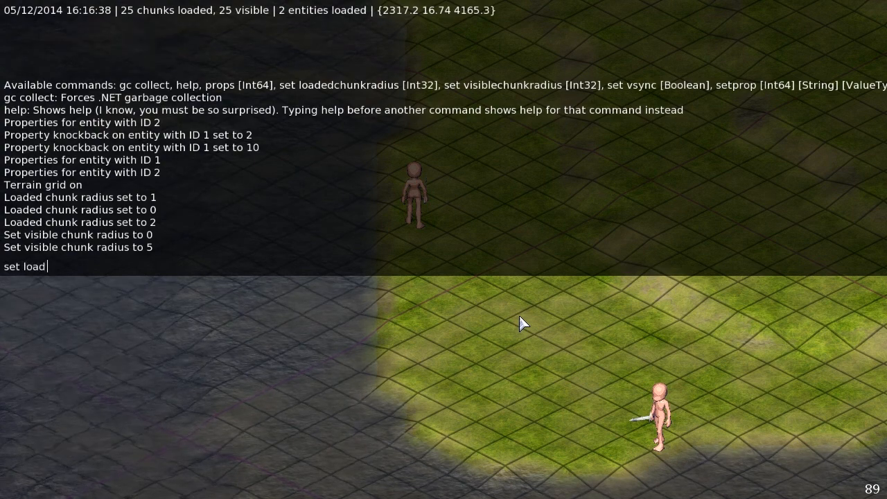
Set loadedchunkradius to 0 and run 'props 1' to show entity 1's properties
key(Return)
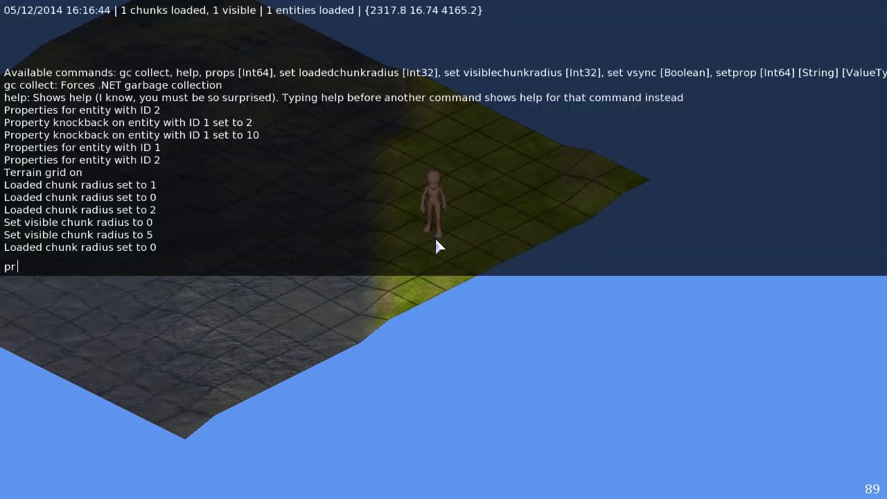
key(Return)
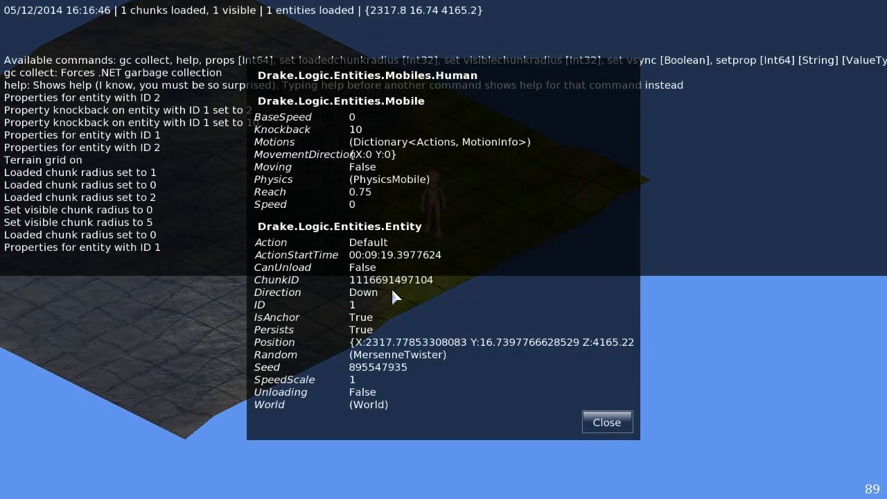
mouse_move(363, 330)
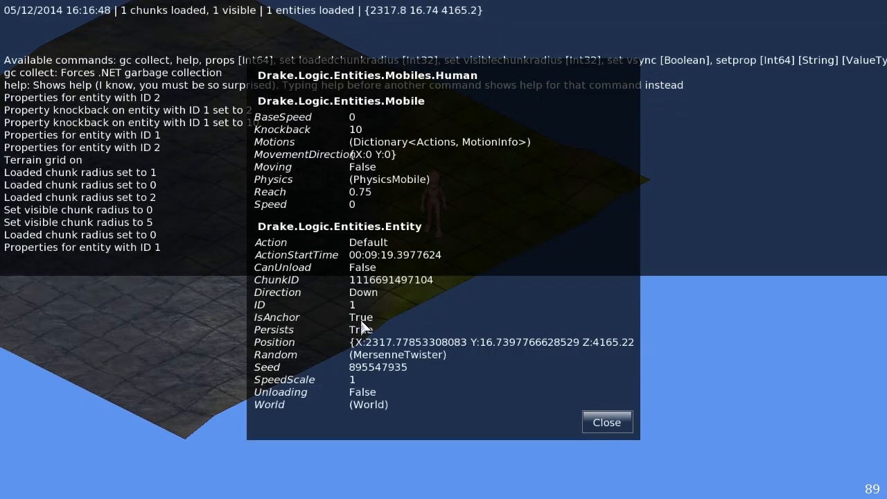
mouse_move(335, 438)
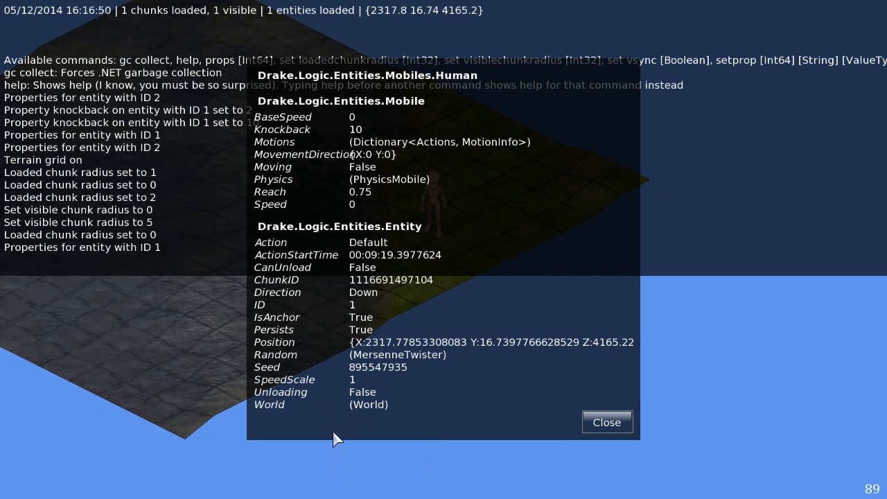
mouse_move(607, 421)
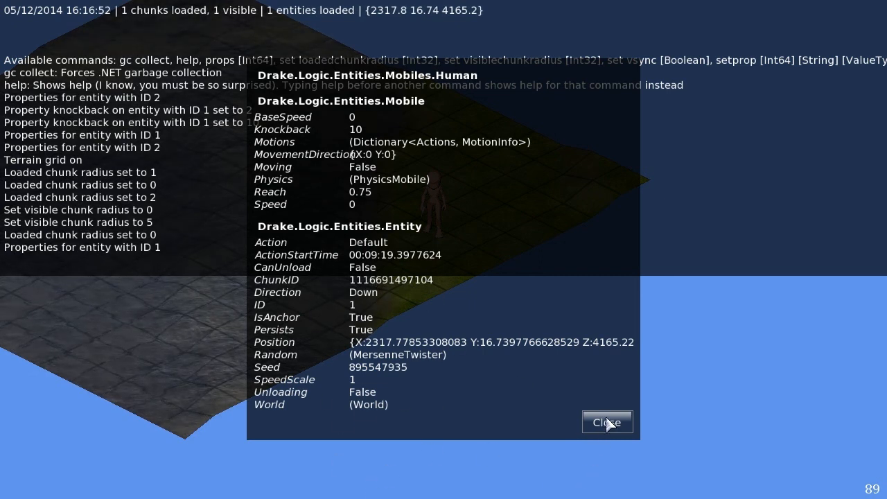
mouse_move(615, 432)
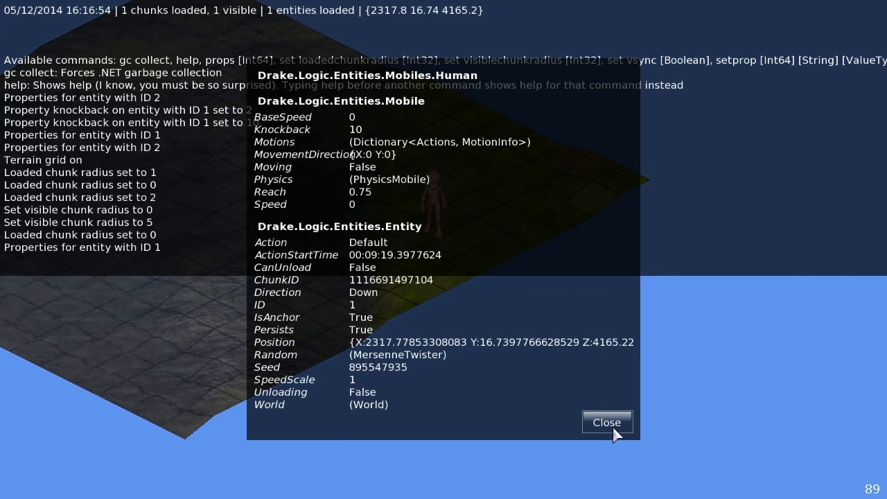
Close the property panel, set loadedchunkradius to 1 and visiblechunkradius to 0, loading nine chunks
click(605, 421)
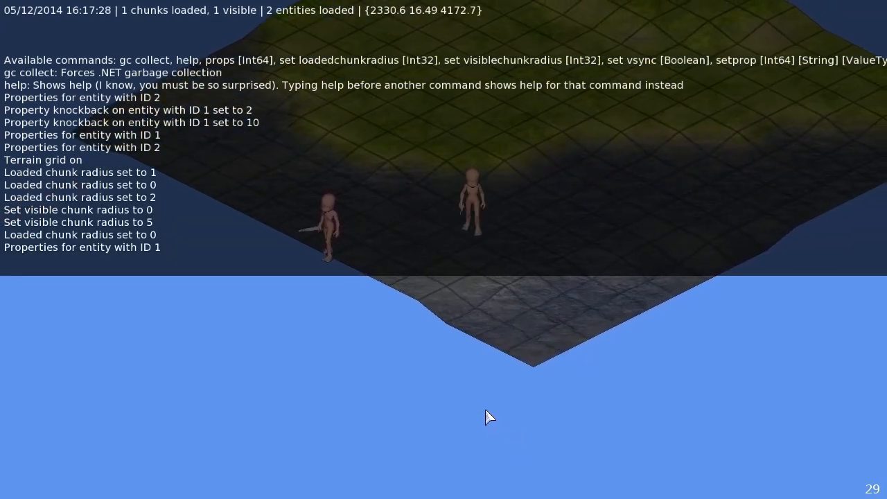
text(set loadedc)
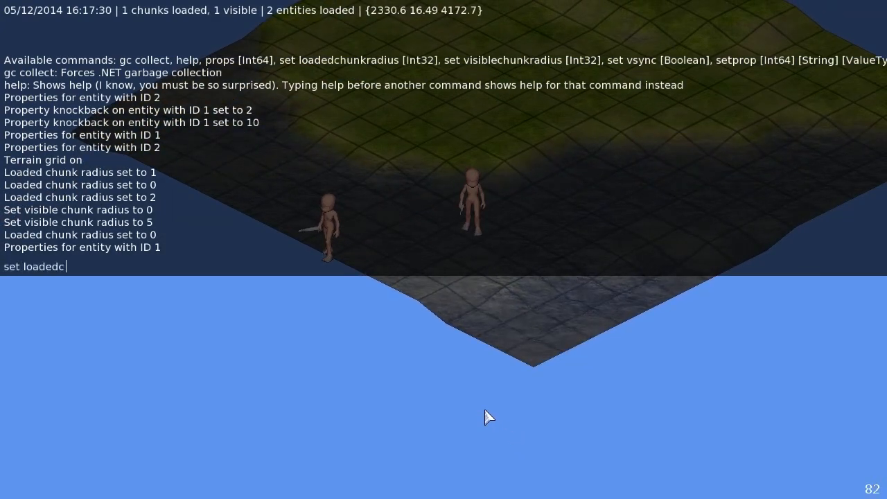
key(Return)
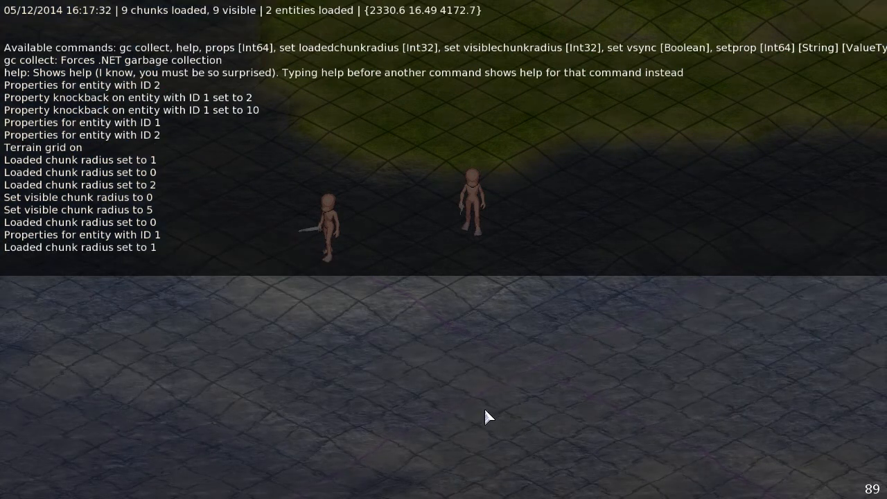
text(set visiblechunk)
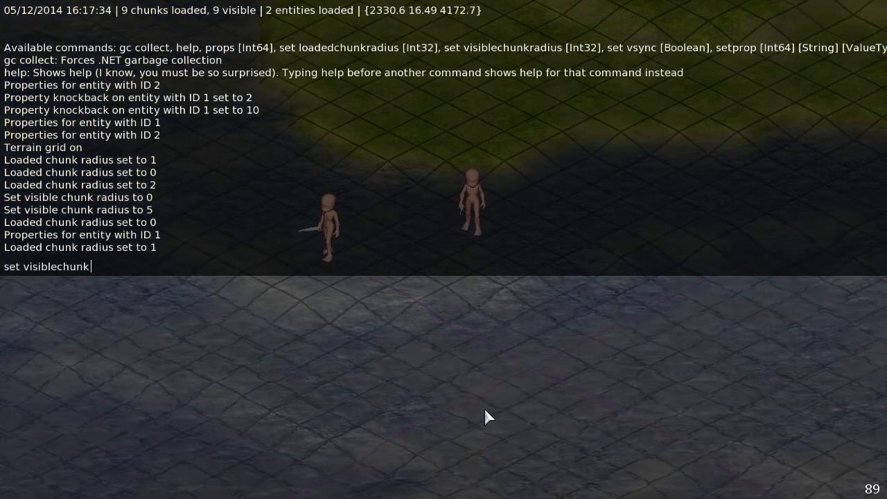
text(ar)
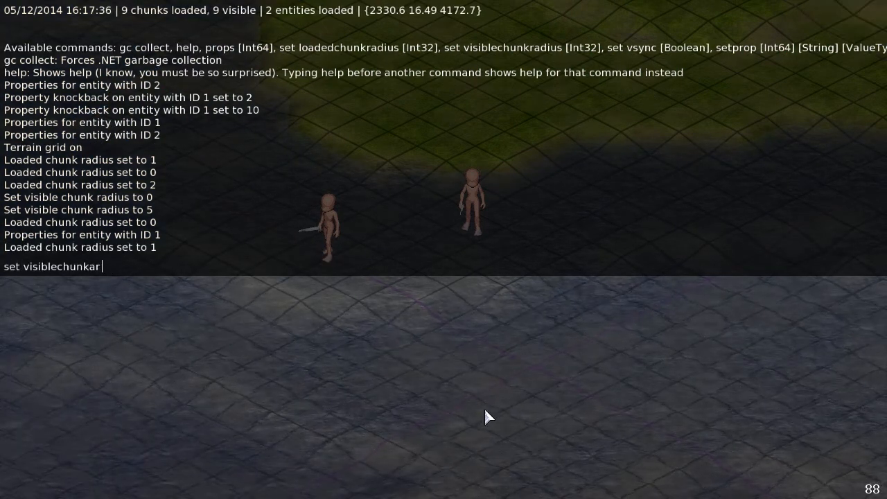
key(Return)
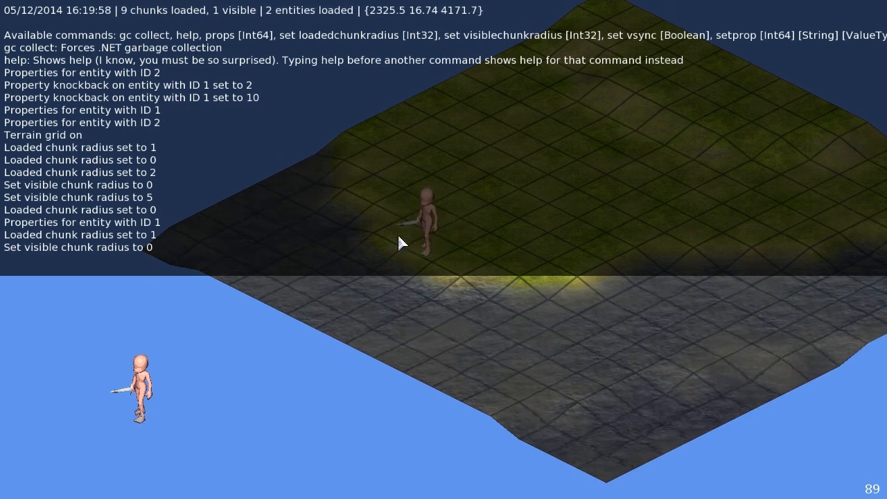
mouse_move(396, 291)
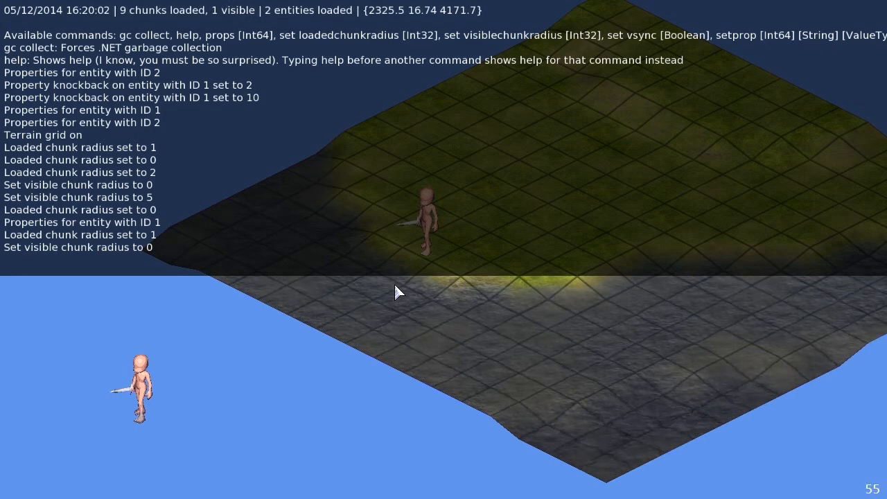
mouse_move(576, 286)
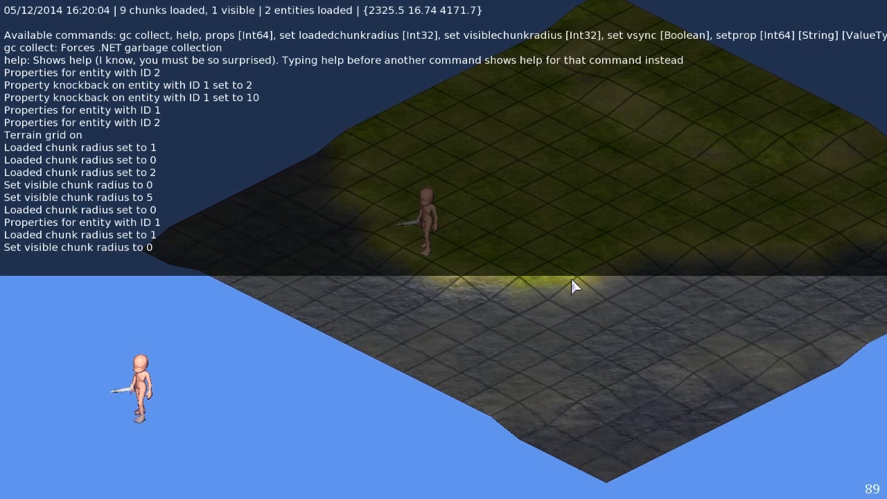